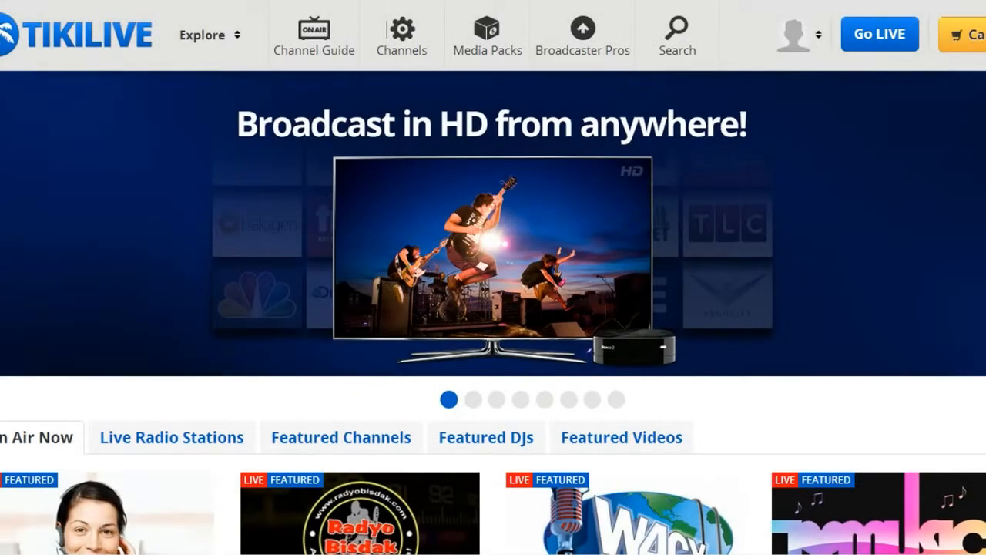
mouse_move(583, 34)
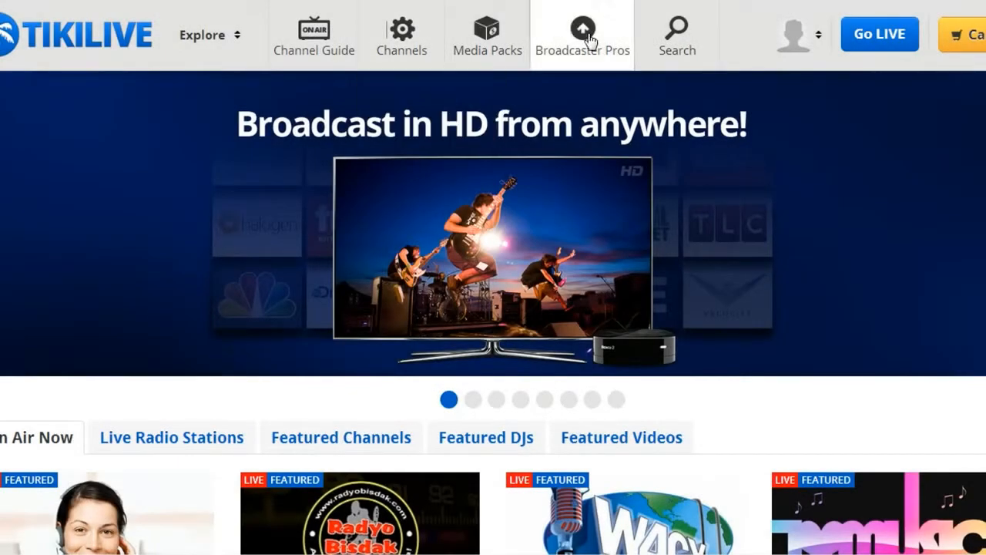
- Open the broadcaster's My Radio Channels list showing Top Hits Mix and Winamp
click(583, 34)
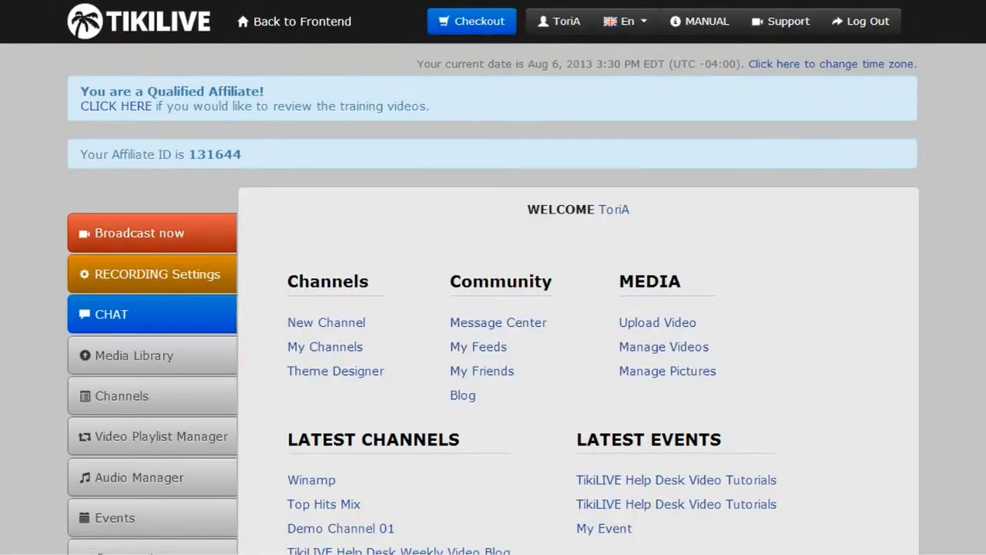
scroll(down, 3)
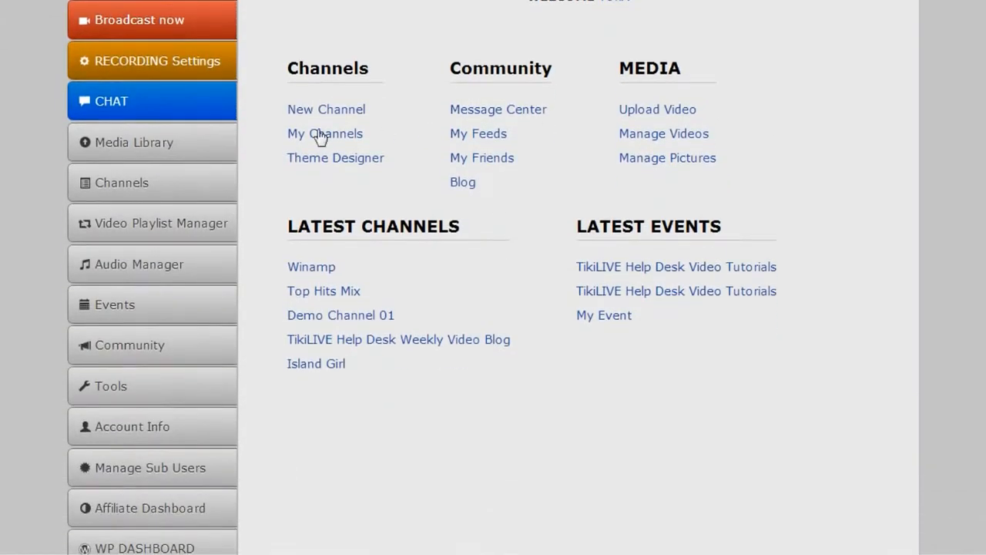
click(122, 182)
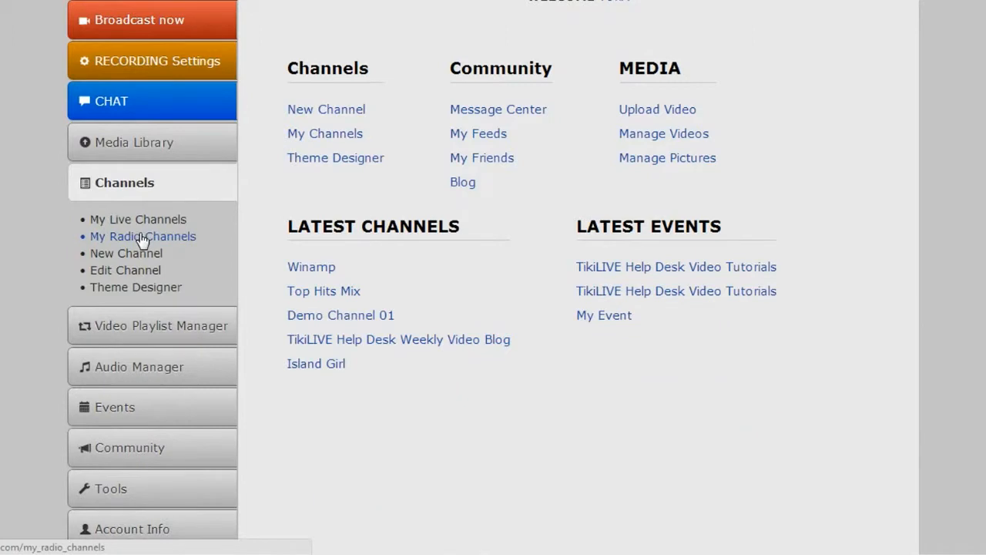
click(143, 235)
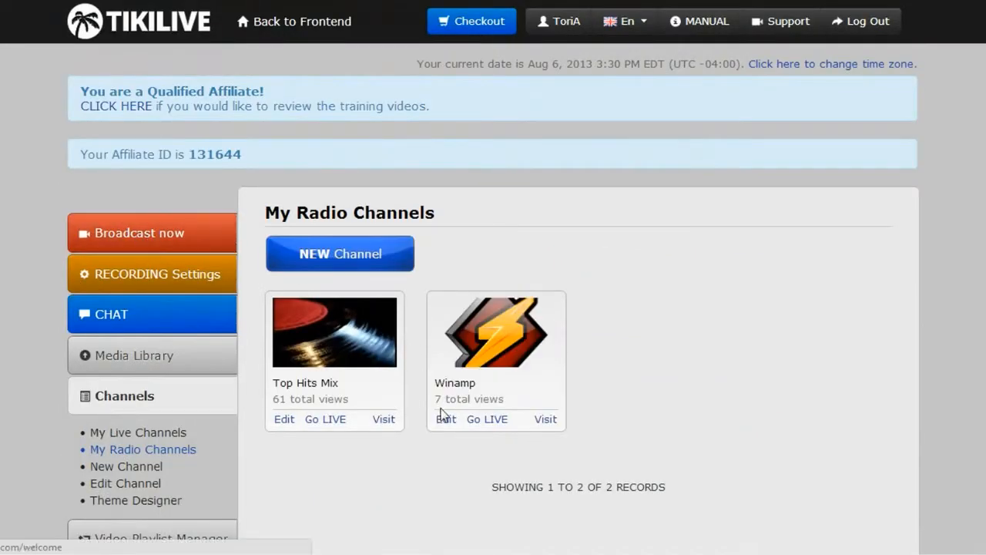
click(444, 420)
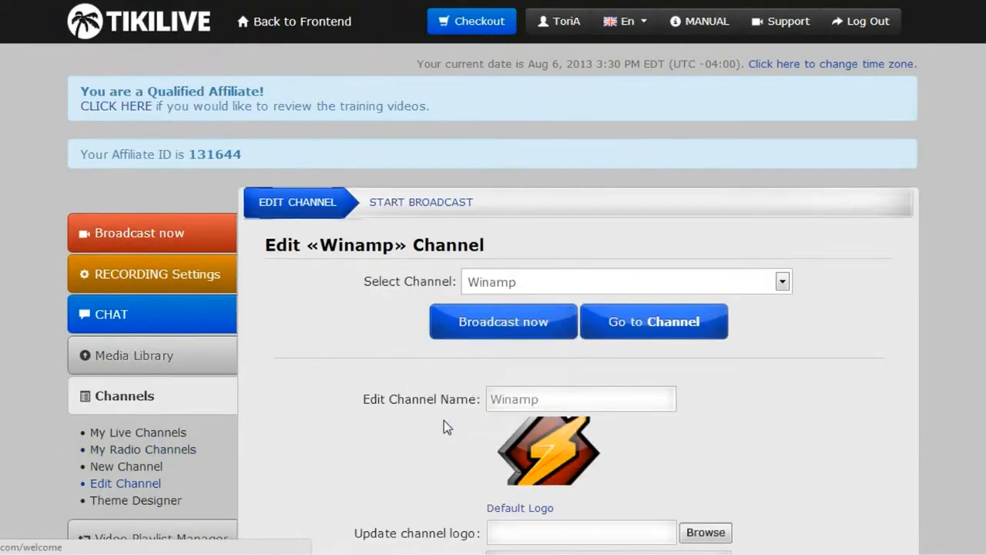
scroll(down, 3)
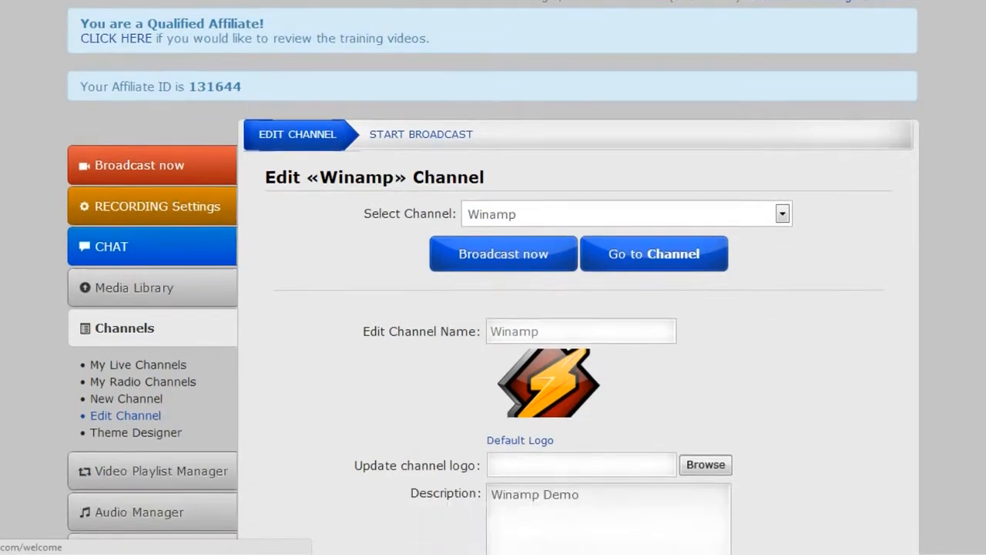
scroll(down, 3)
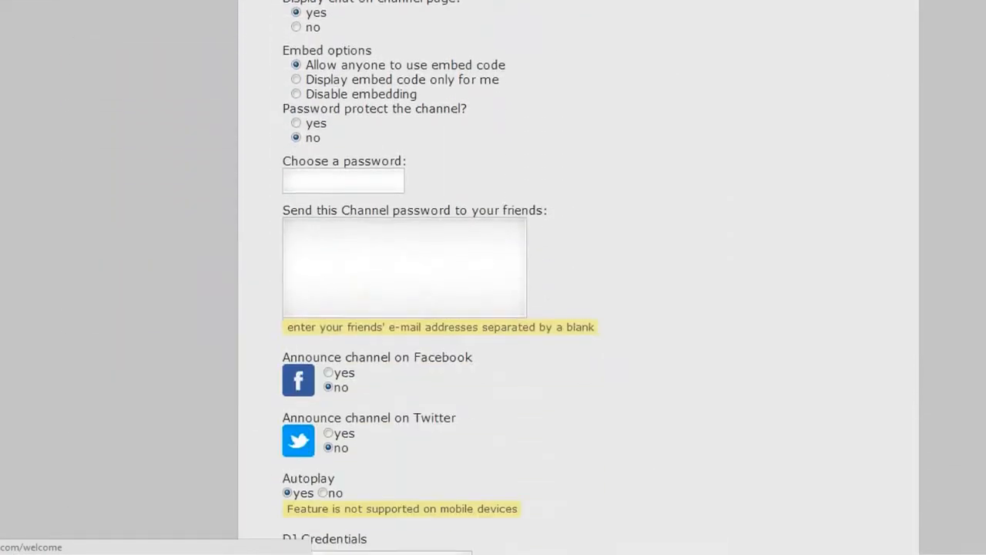
scroll(down, 3)
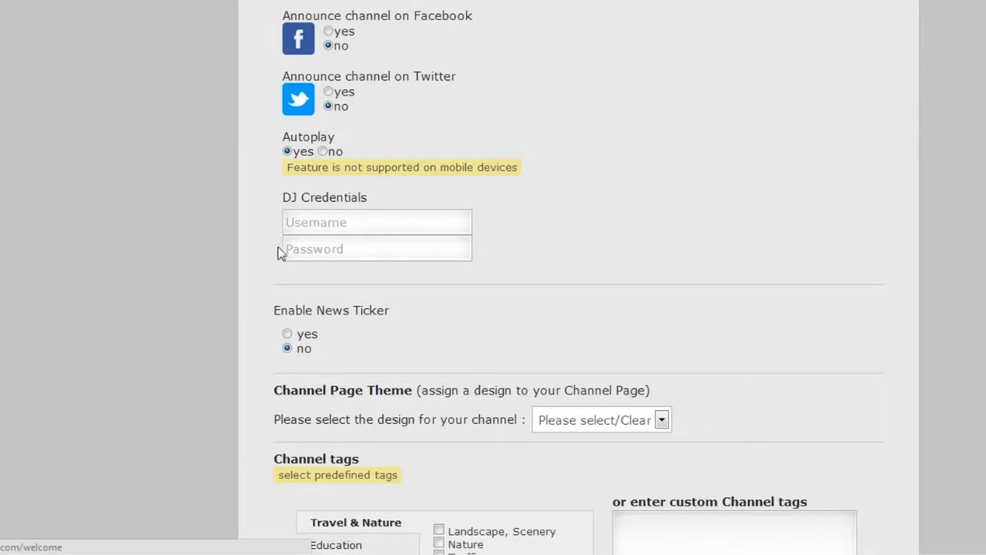
text(Toria)
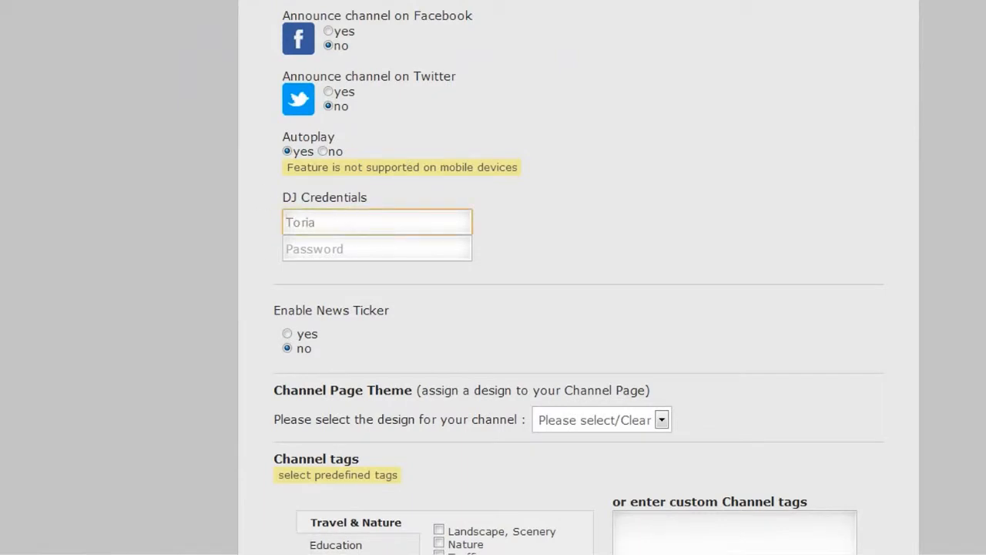
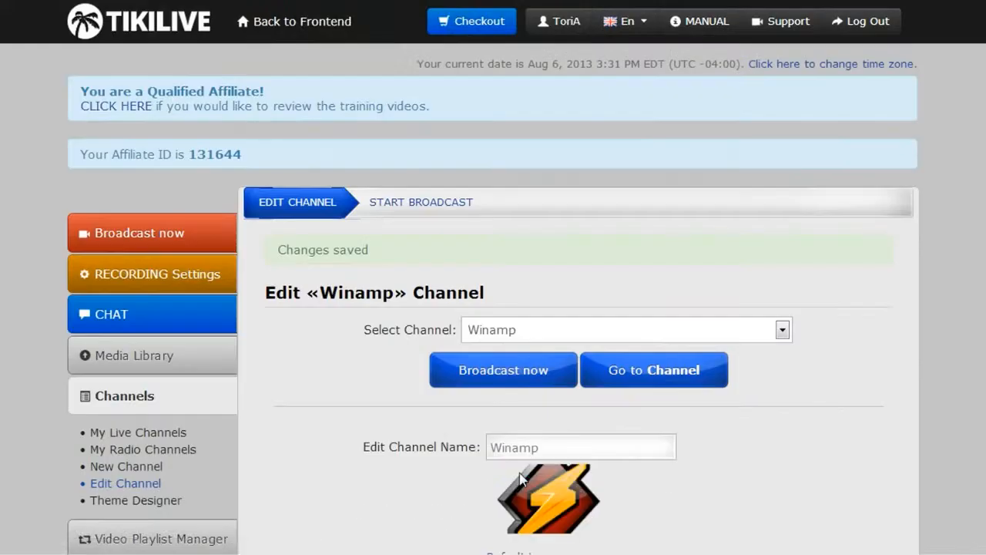
- Show Winamp DJ configuration settings: radio hostname, DJ port 1461, stream ID, username Toria
click(157, 273)
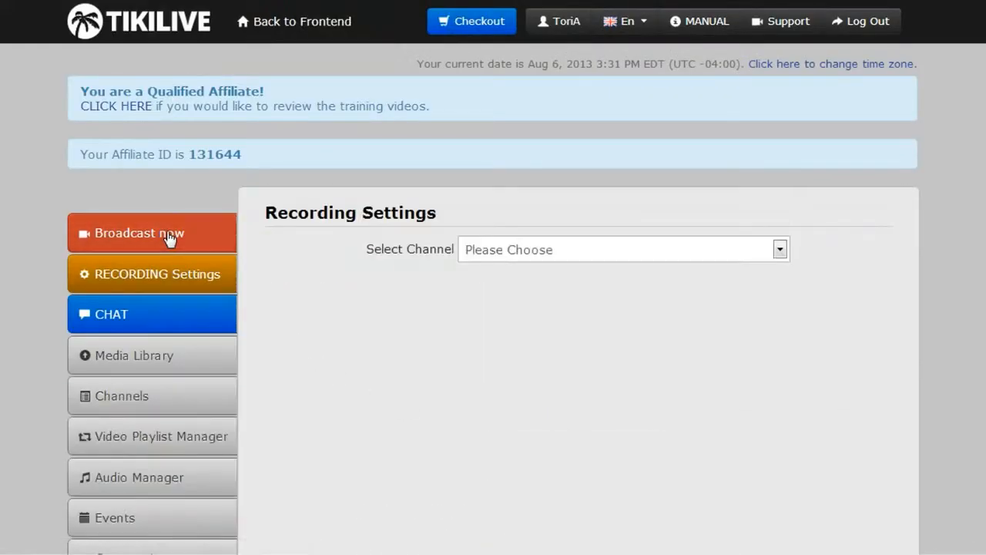
click(780, 249)
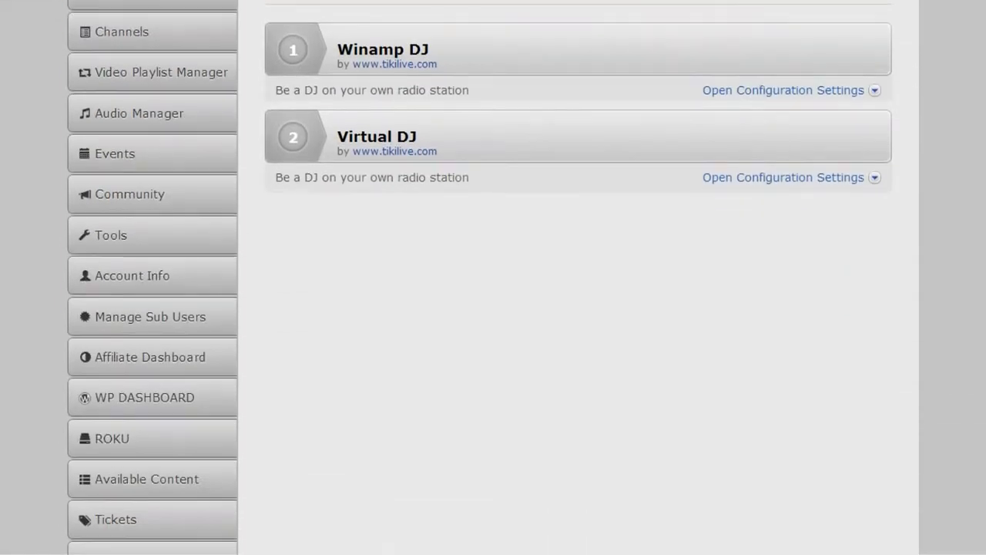
click(783, 90)
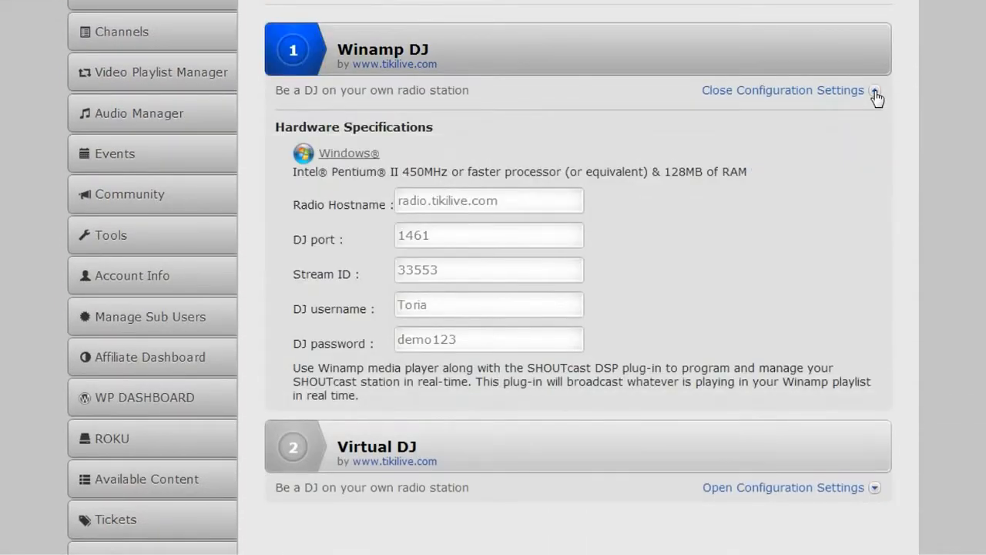
mouse_move(375, 298)
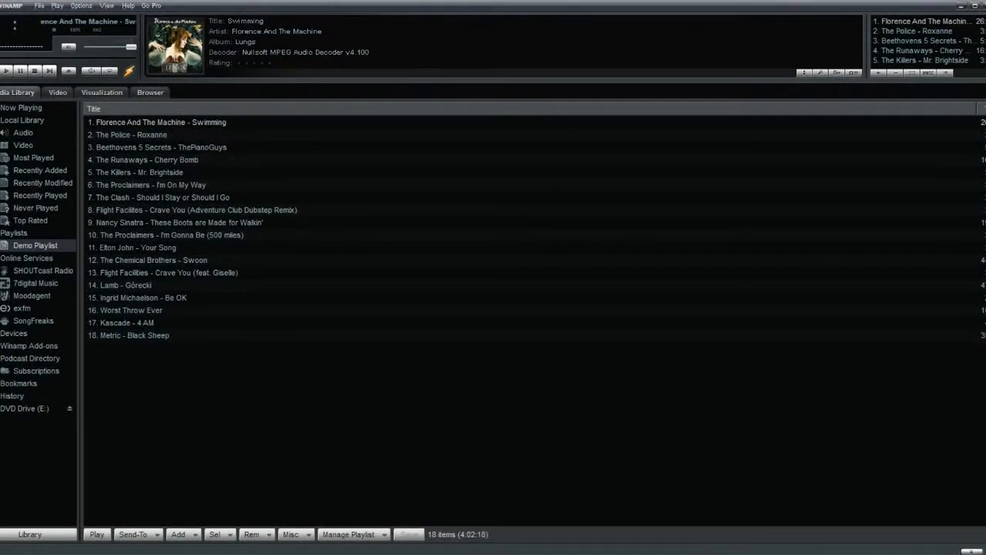
- Open the Nullsoft SHOUTcast Source DSP configuration from Preferences > Plug-ins > DSP/Effect
click(10, 5)
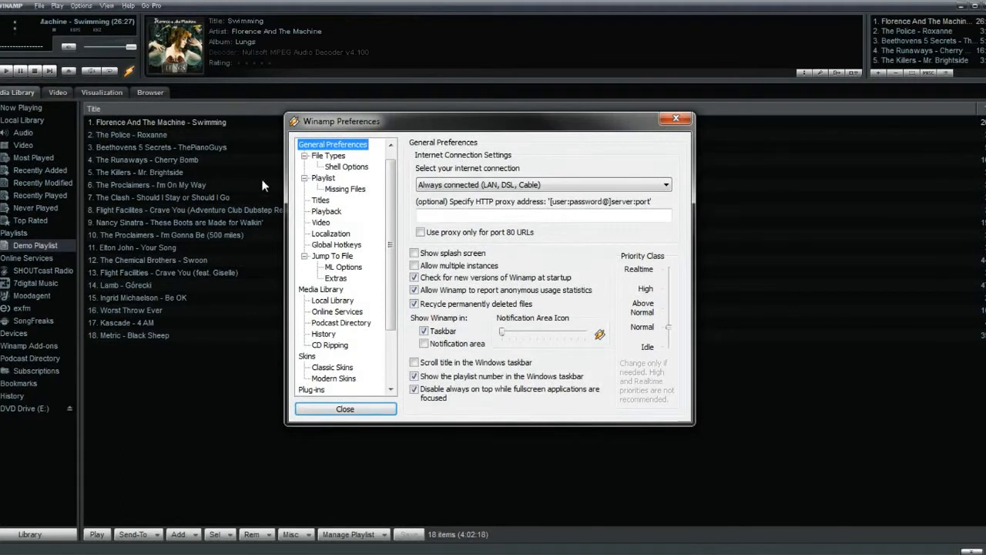
scroll(down, 3)
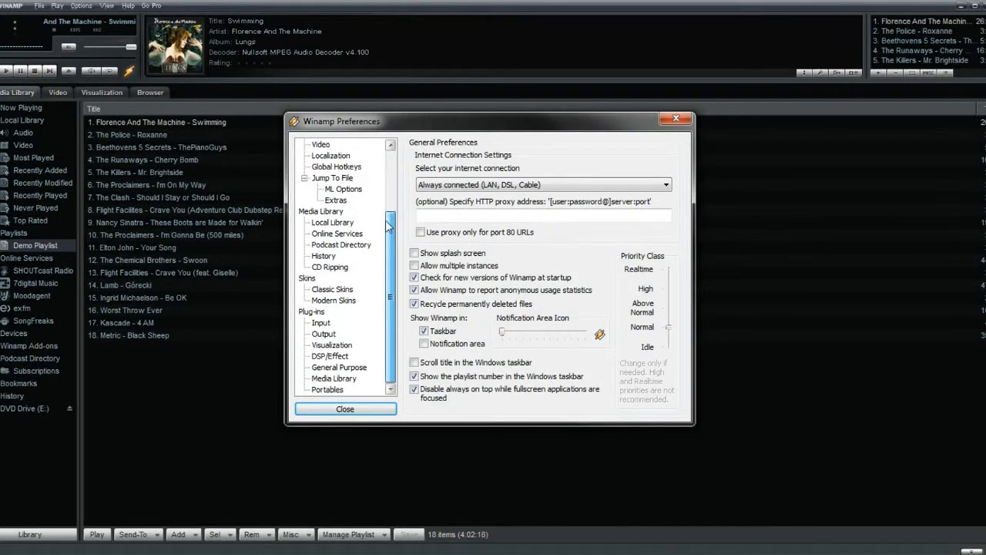
click(329, 356)
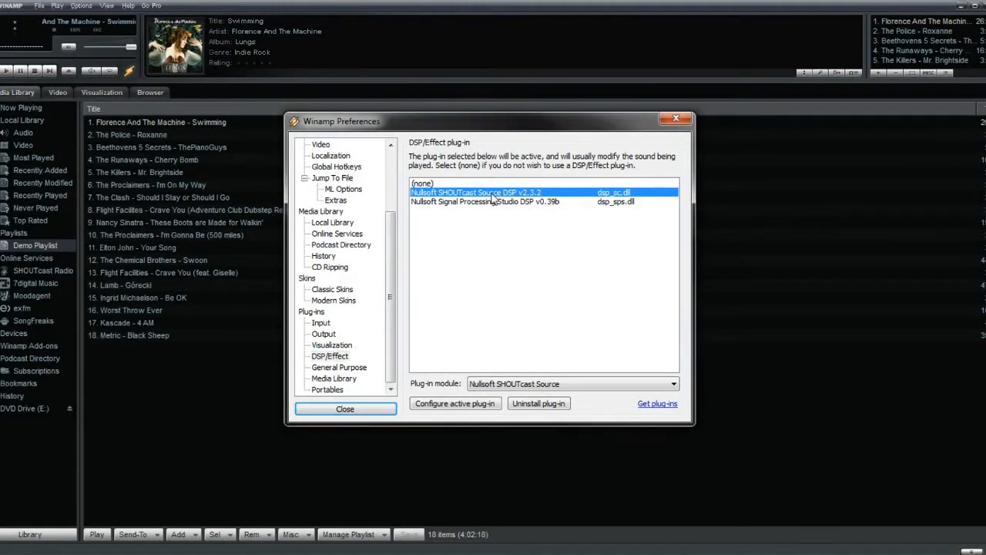
click(454, 403)
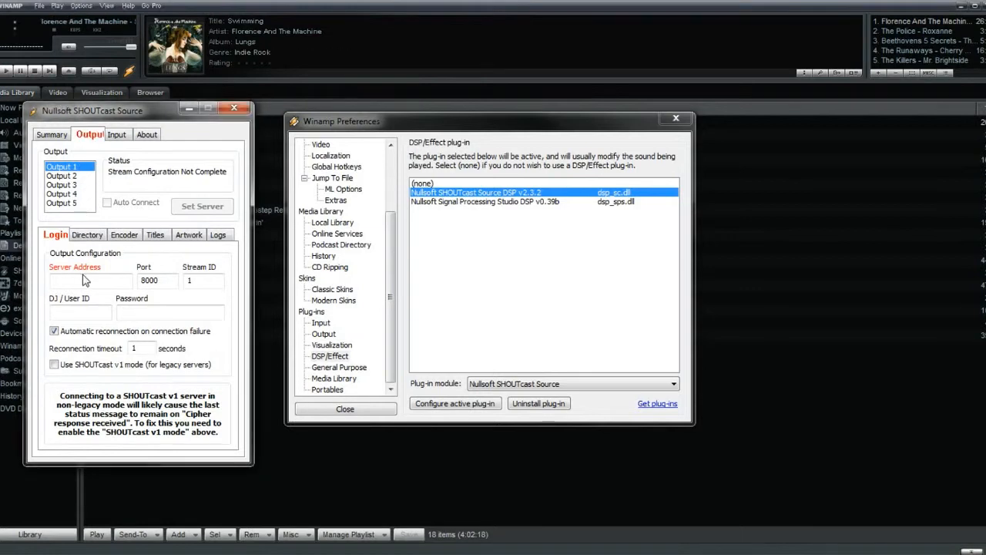
click(90, 280)
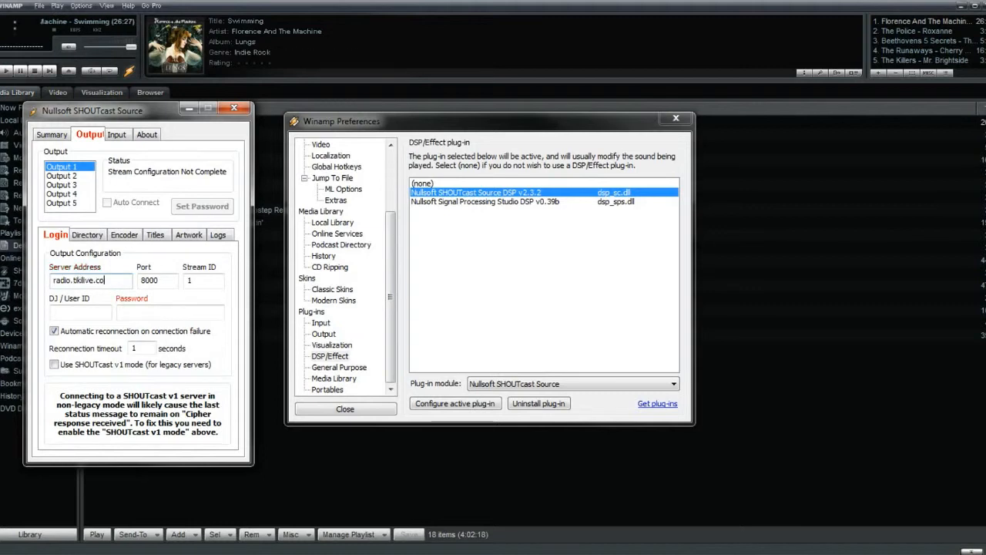
triple_click(156, 279)
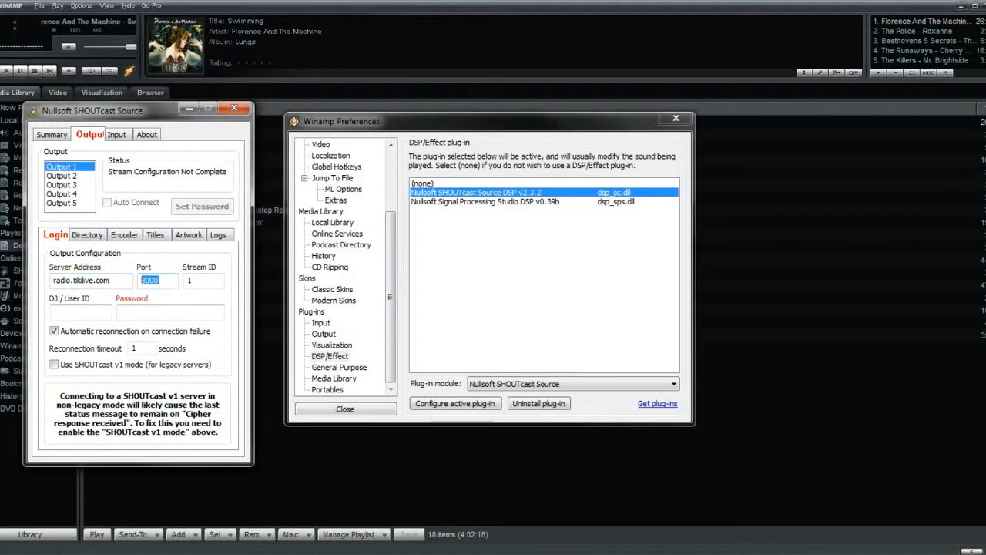
text(1461)
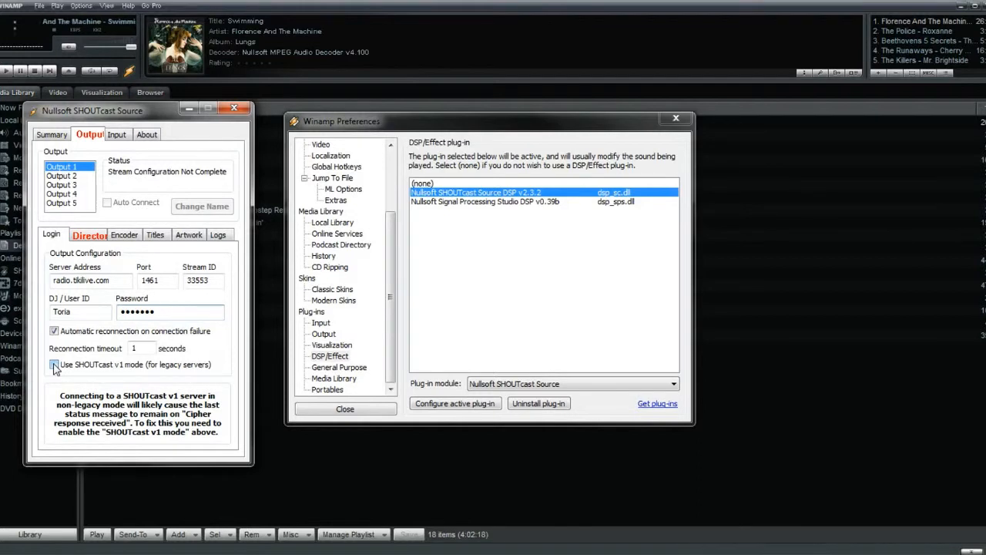
click(55, 364)
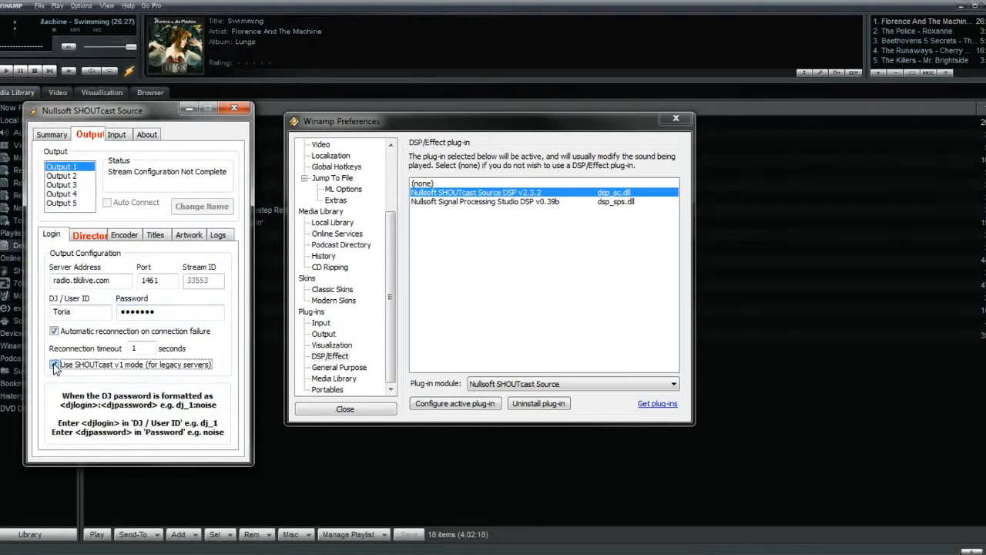
- Turn off public directory listing and name the stream radio.tikilive.com
click(88, 235)
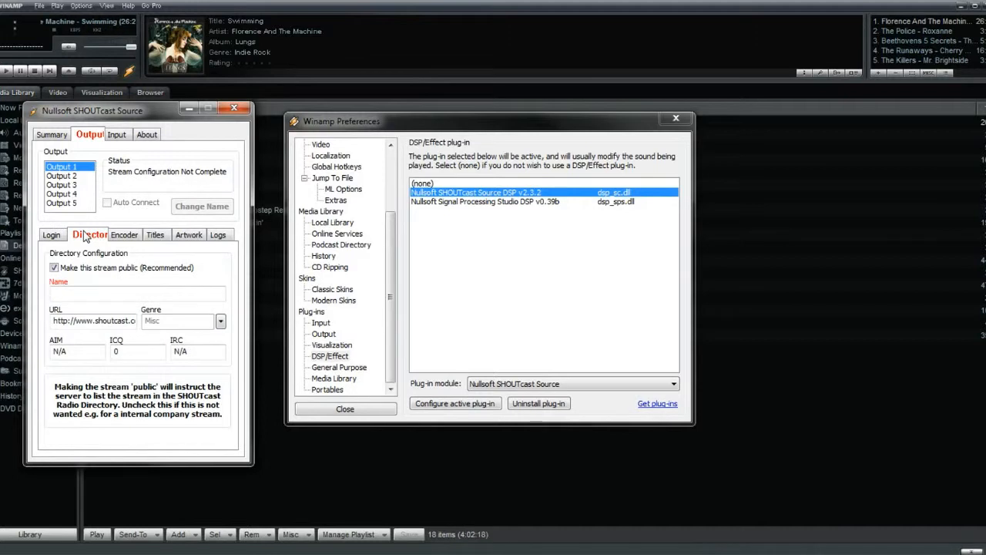
click(54, 267)
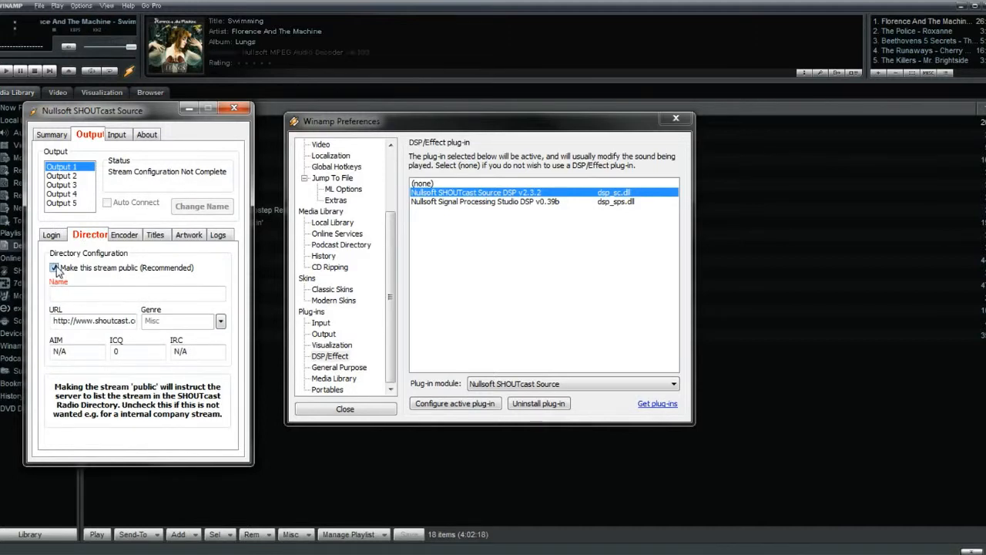
click(54, 267)
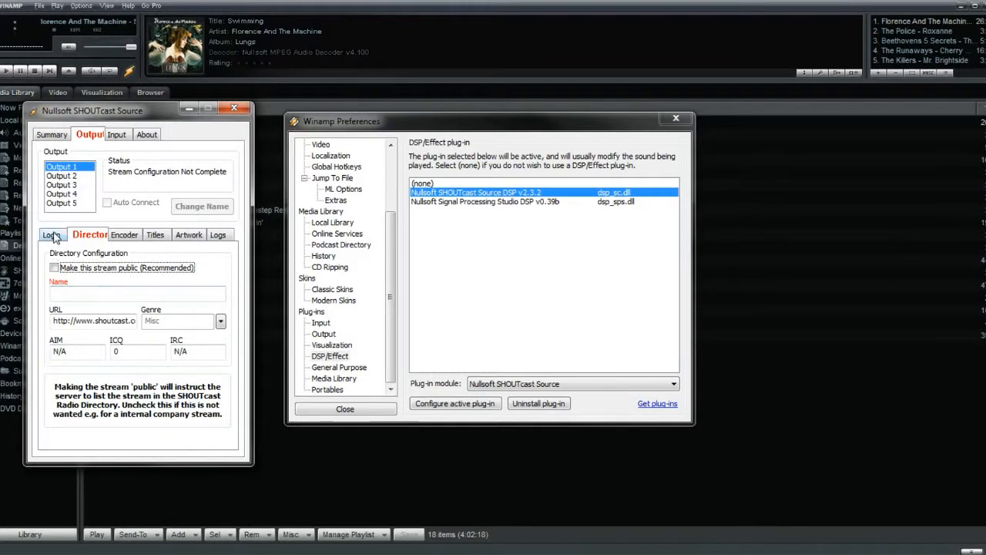
click(51, 234)
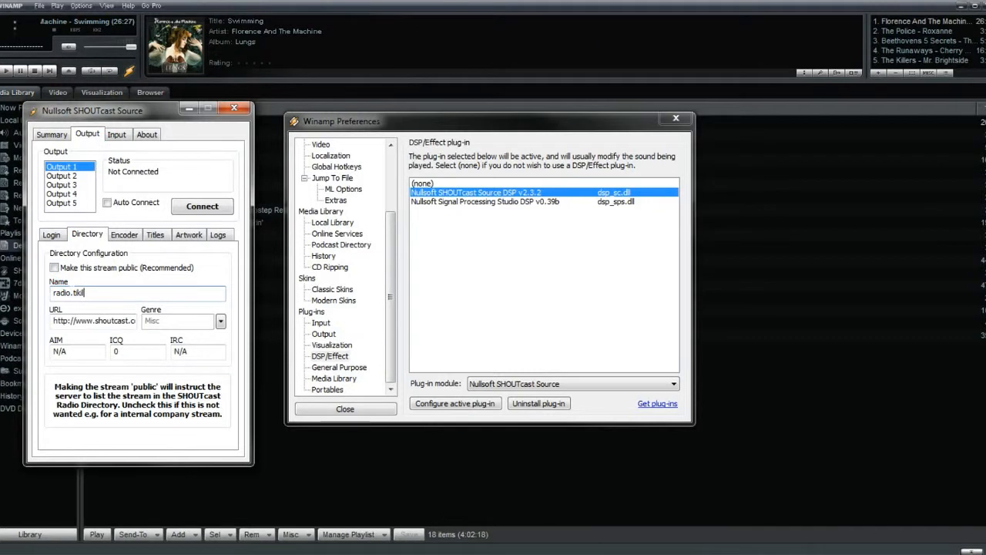
text(live.com)
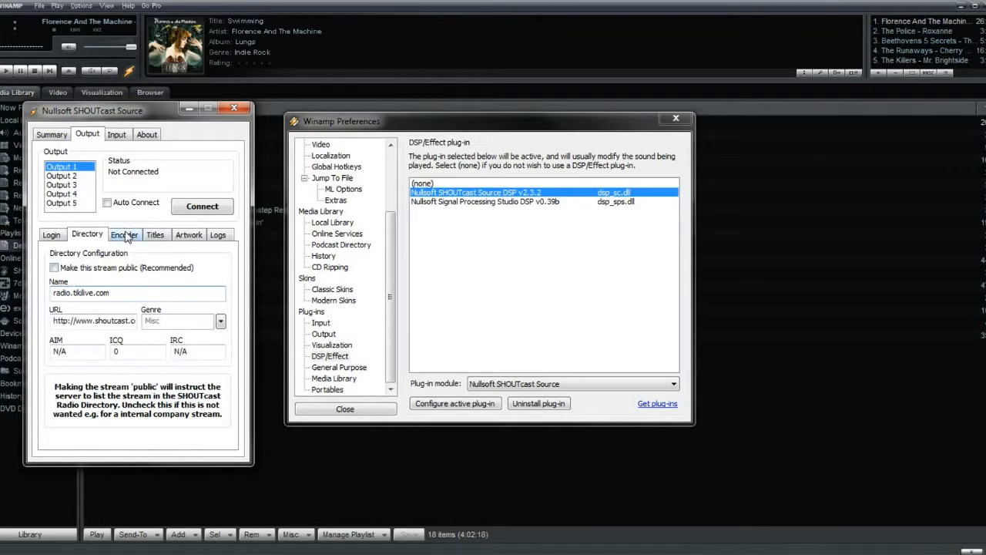
- Switch the encoder type from AAC to MP3 at 96kbps, 44100Hz, stereo
click(124, 234)
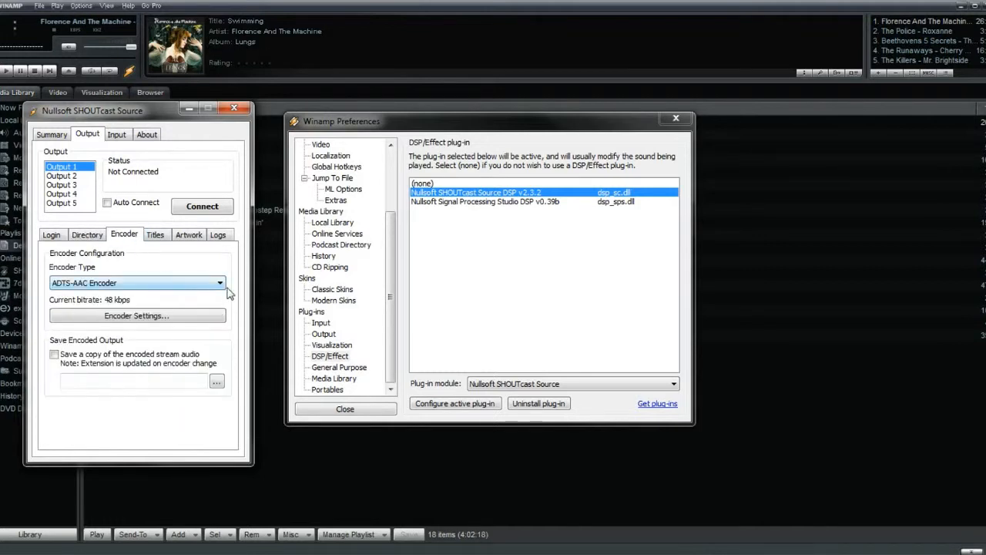
click(220, 283)
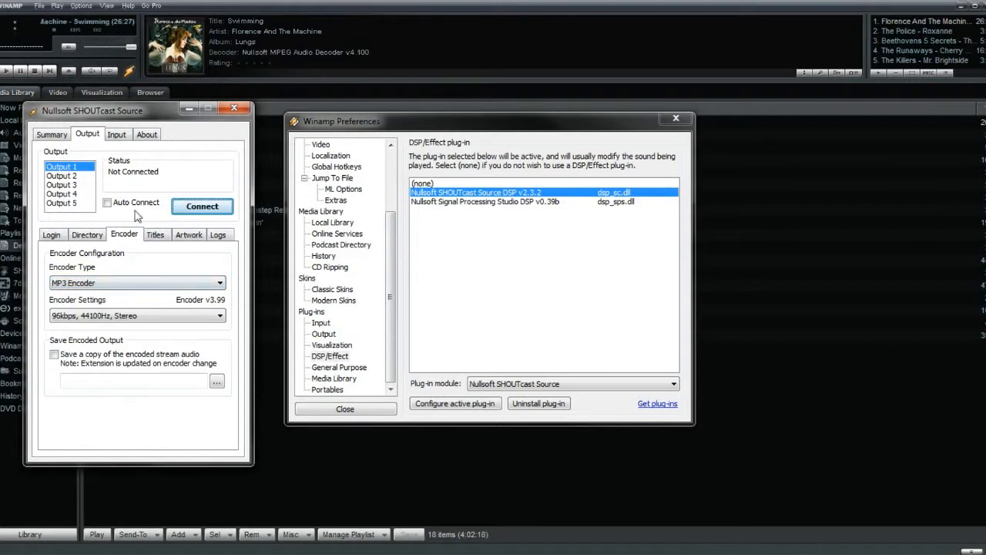
click(116, 134)
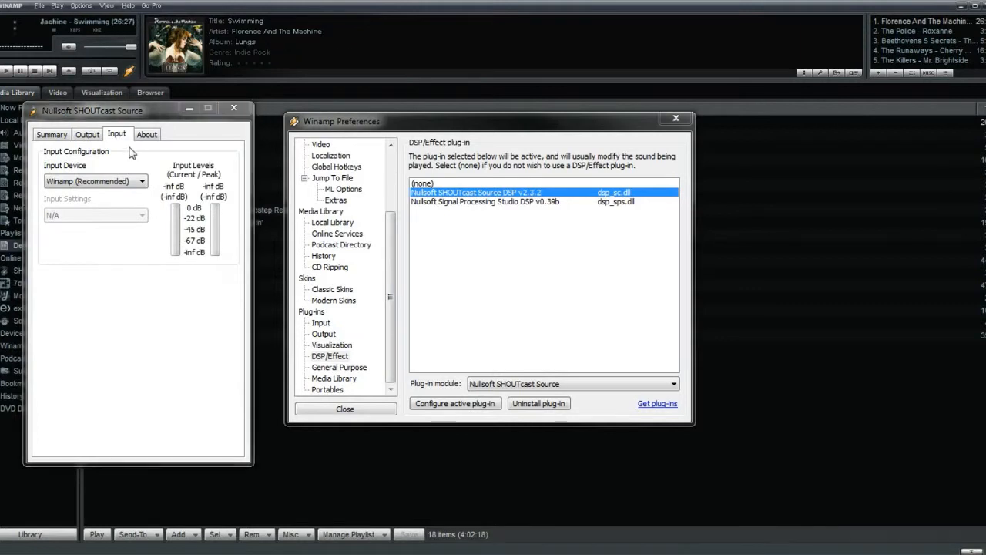
- Select Soundcard Input as the broadcast input device at 44100 Hz stereo
click(142, 181)
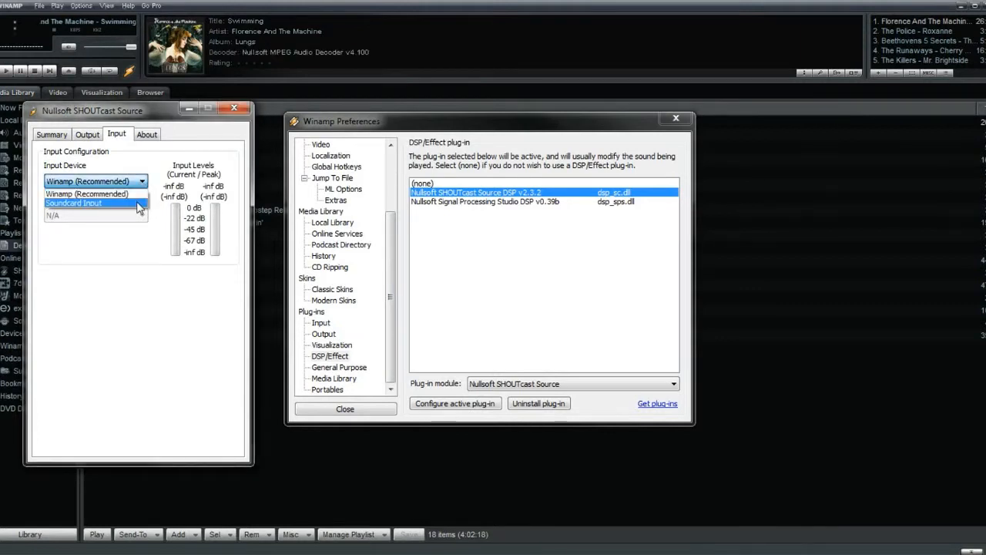
click(73, 202)
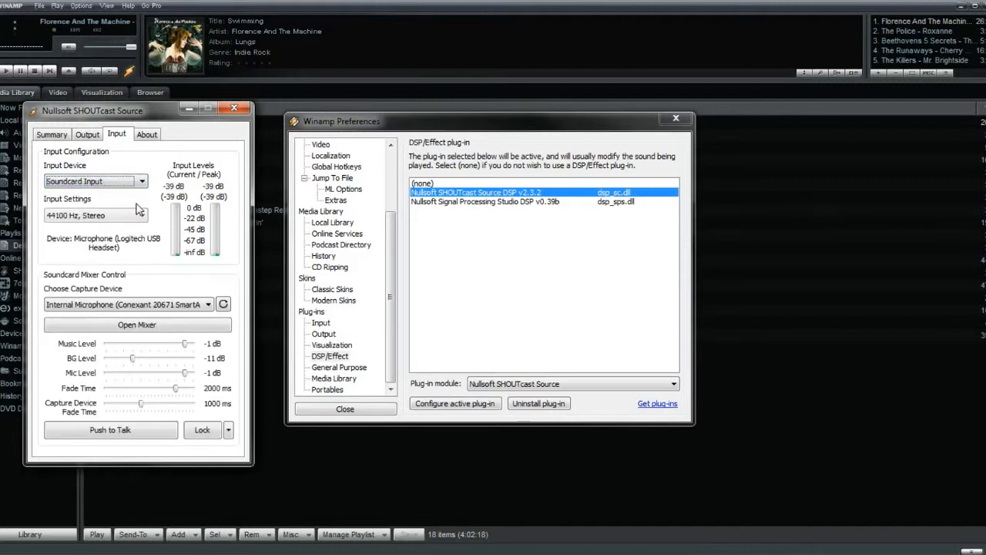